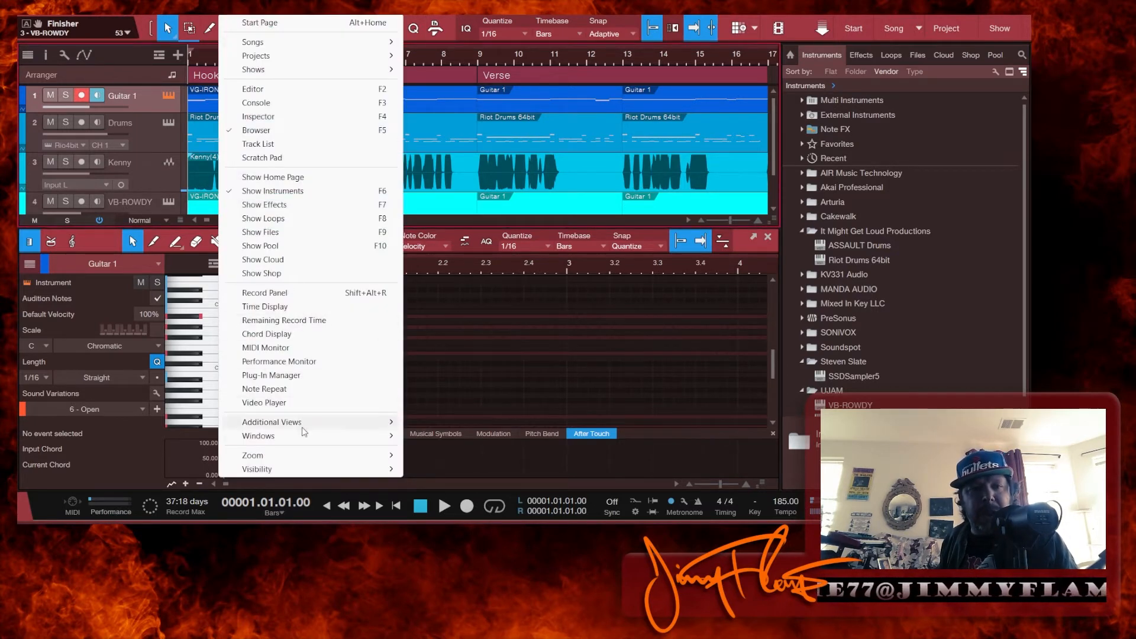
pyautogui.moveTo(259, 435)
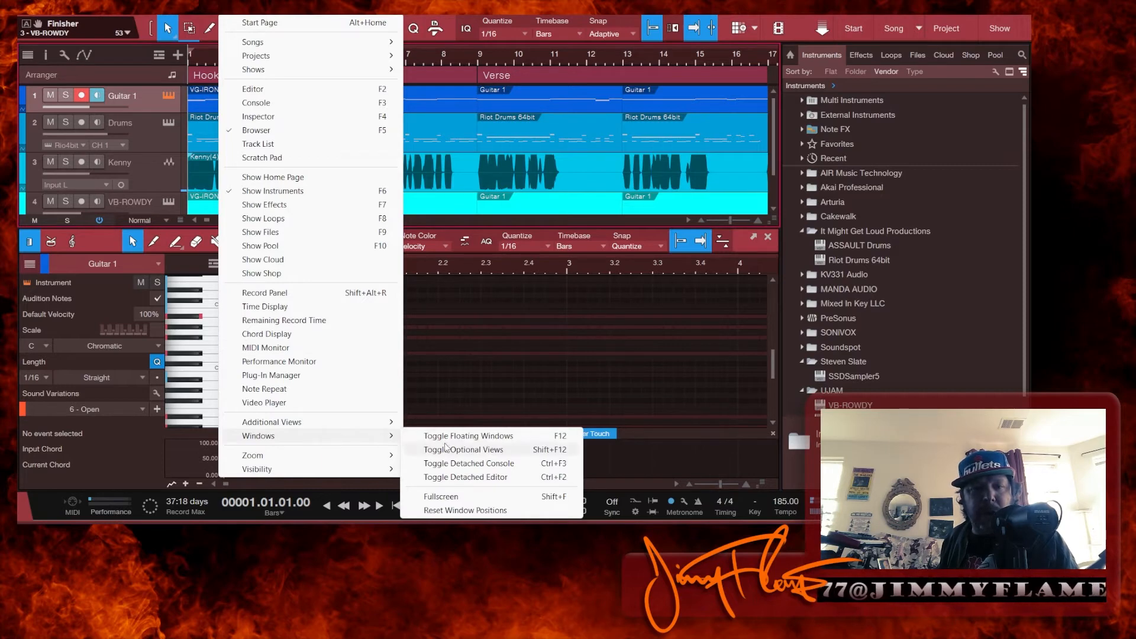
pyautogui.moveTo(465, 510)
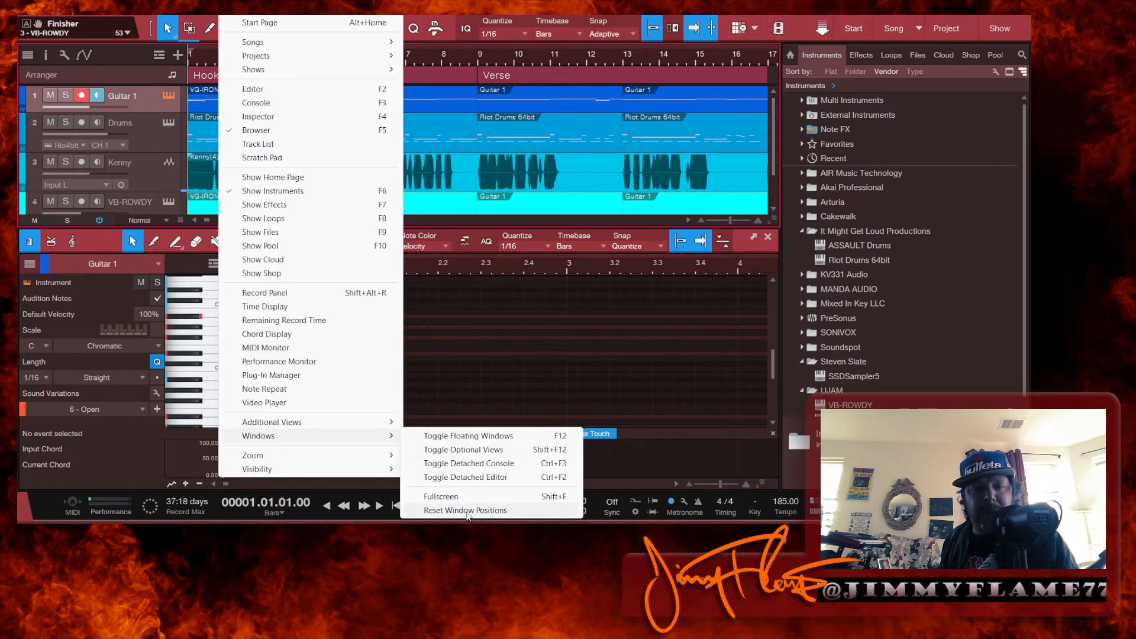